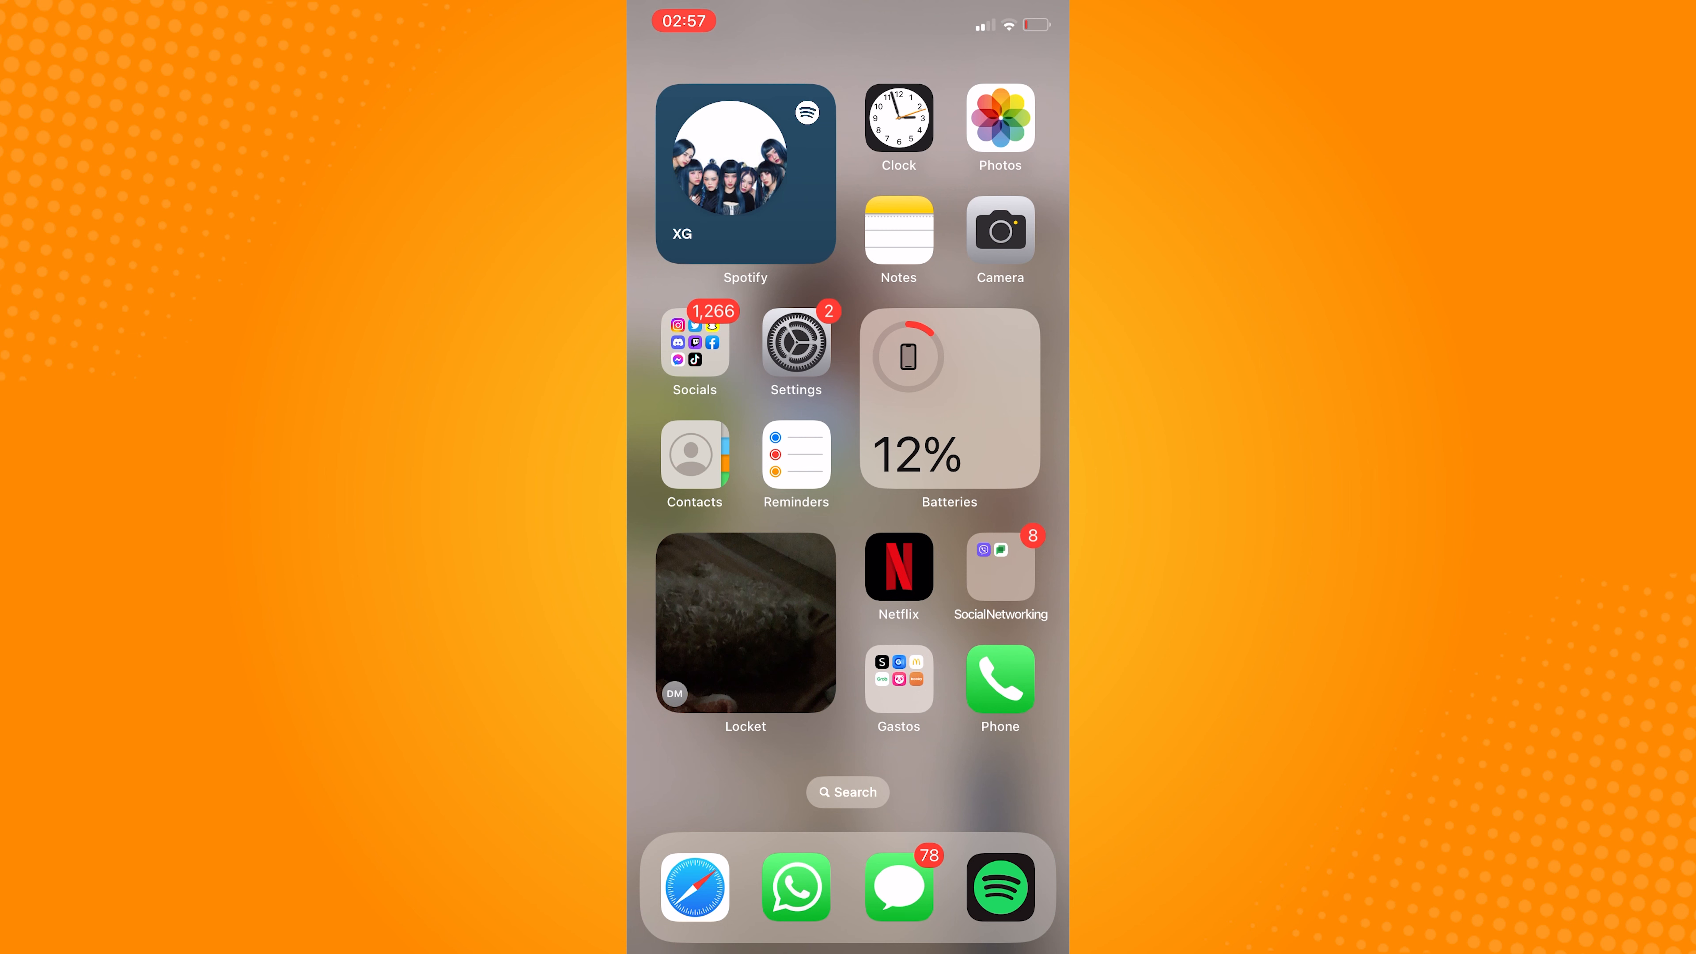
- Open the Socials app folder on the Home Screen
left_click(694, 346)
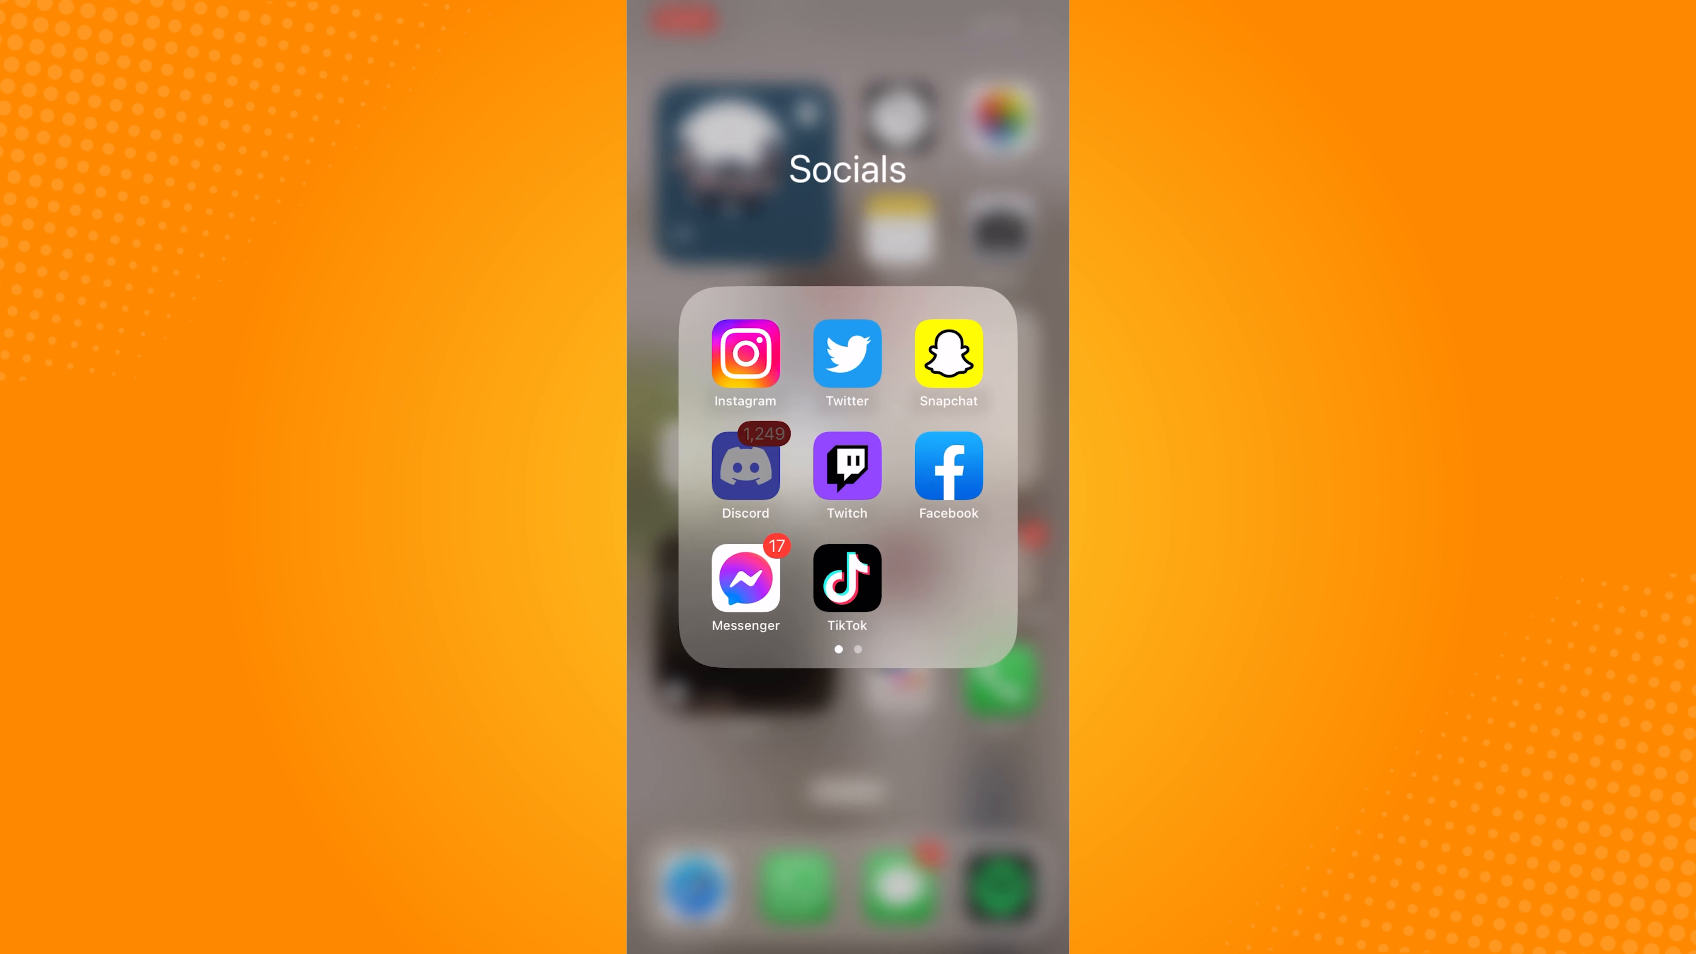
- Launch Discord and bring up the server sidebar beside the current channels
left_click(743, 463)
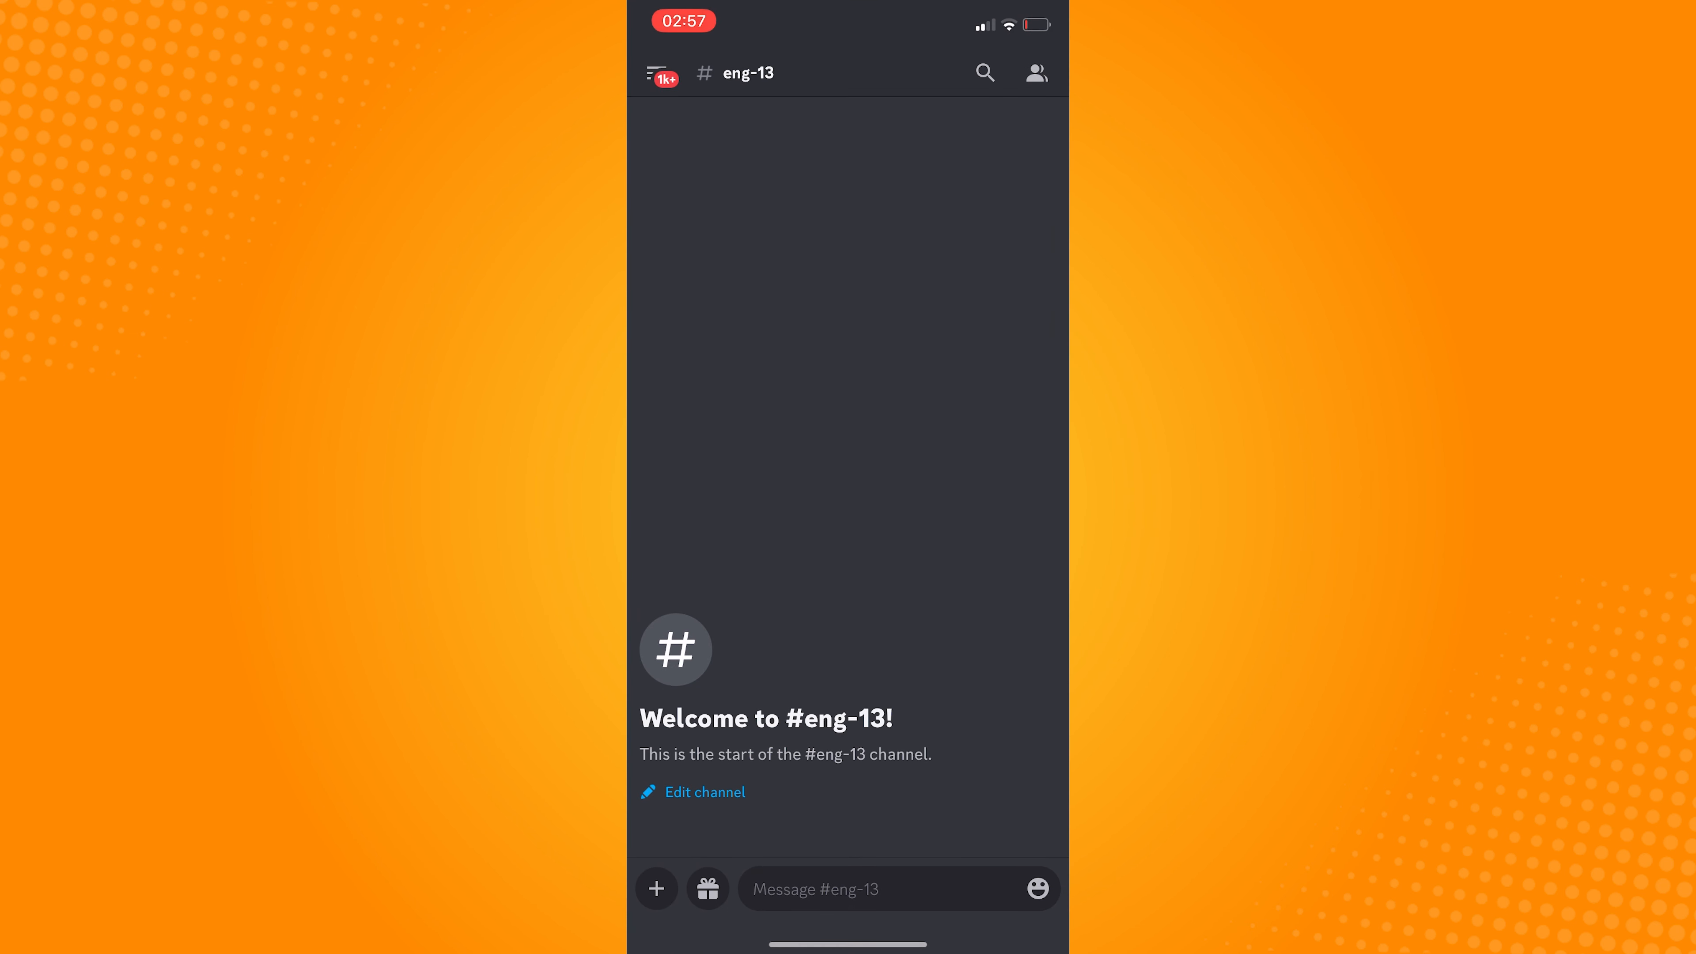
left_click(661, 73)
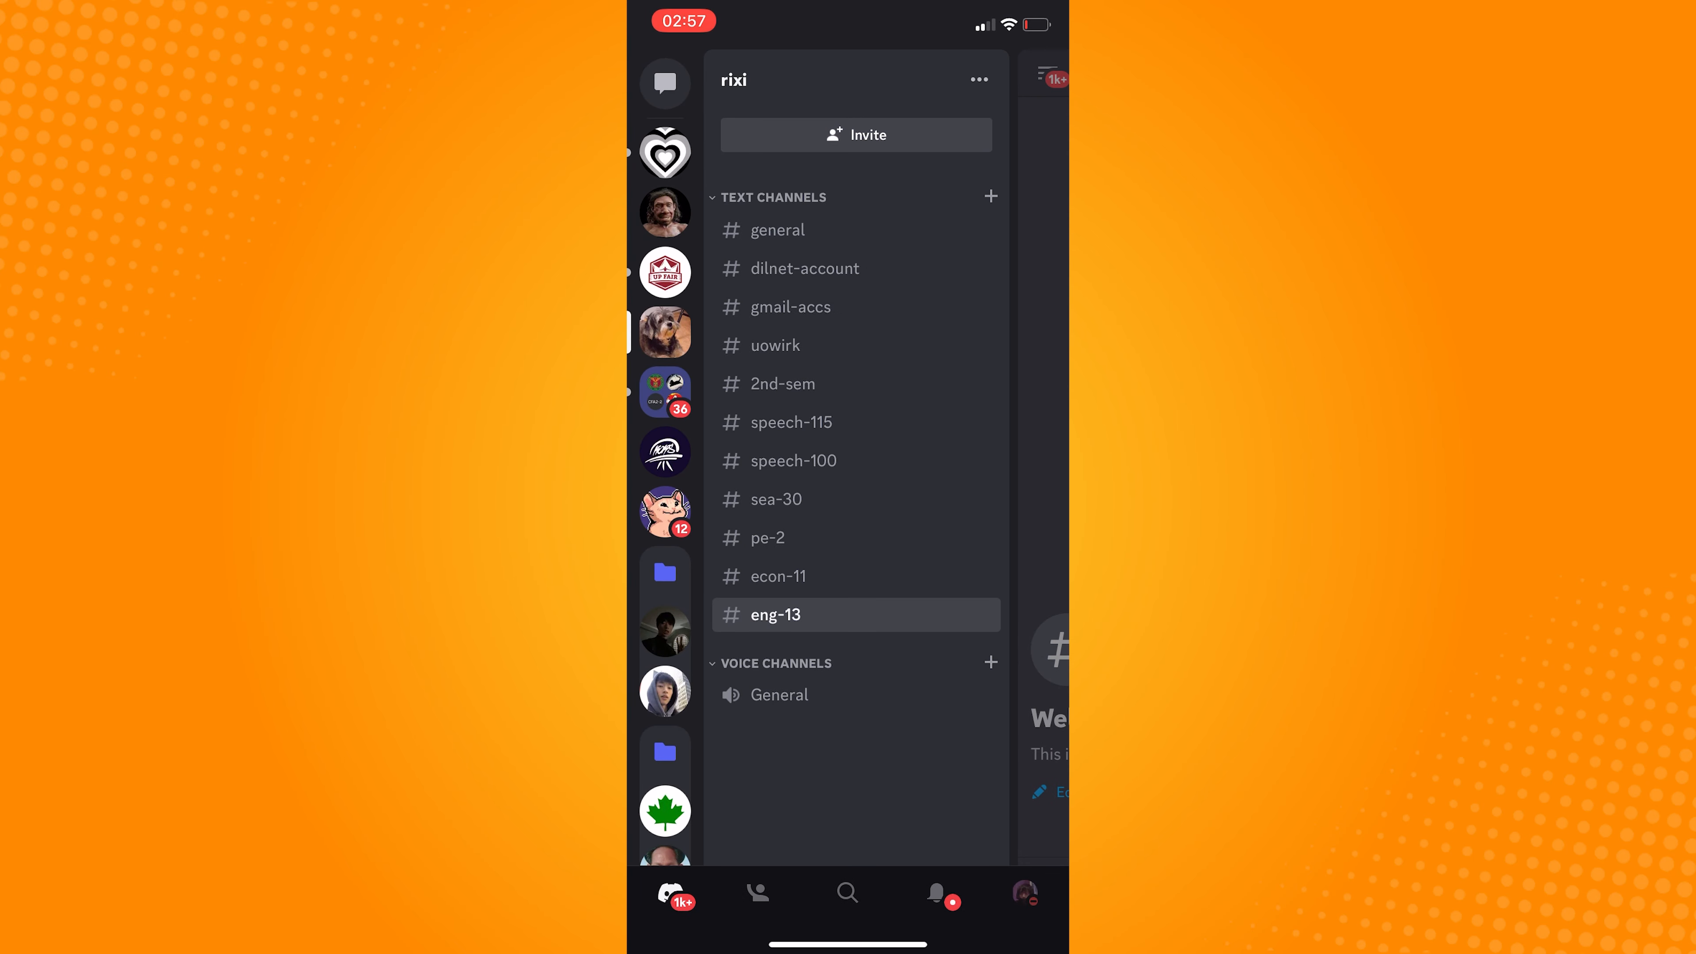
left_click(665, 83)
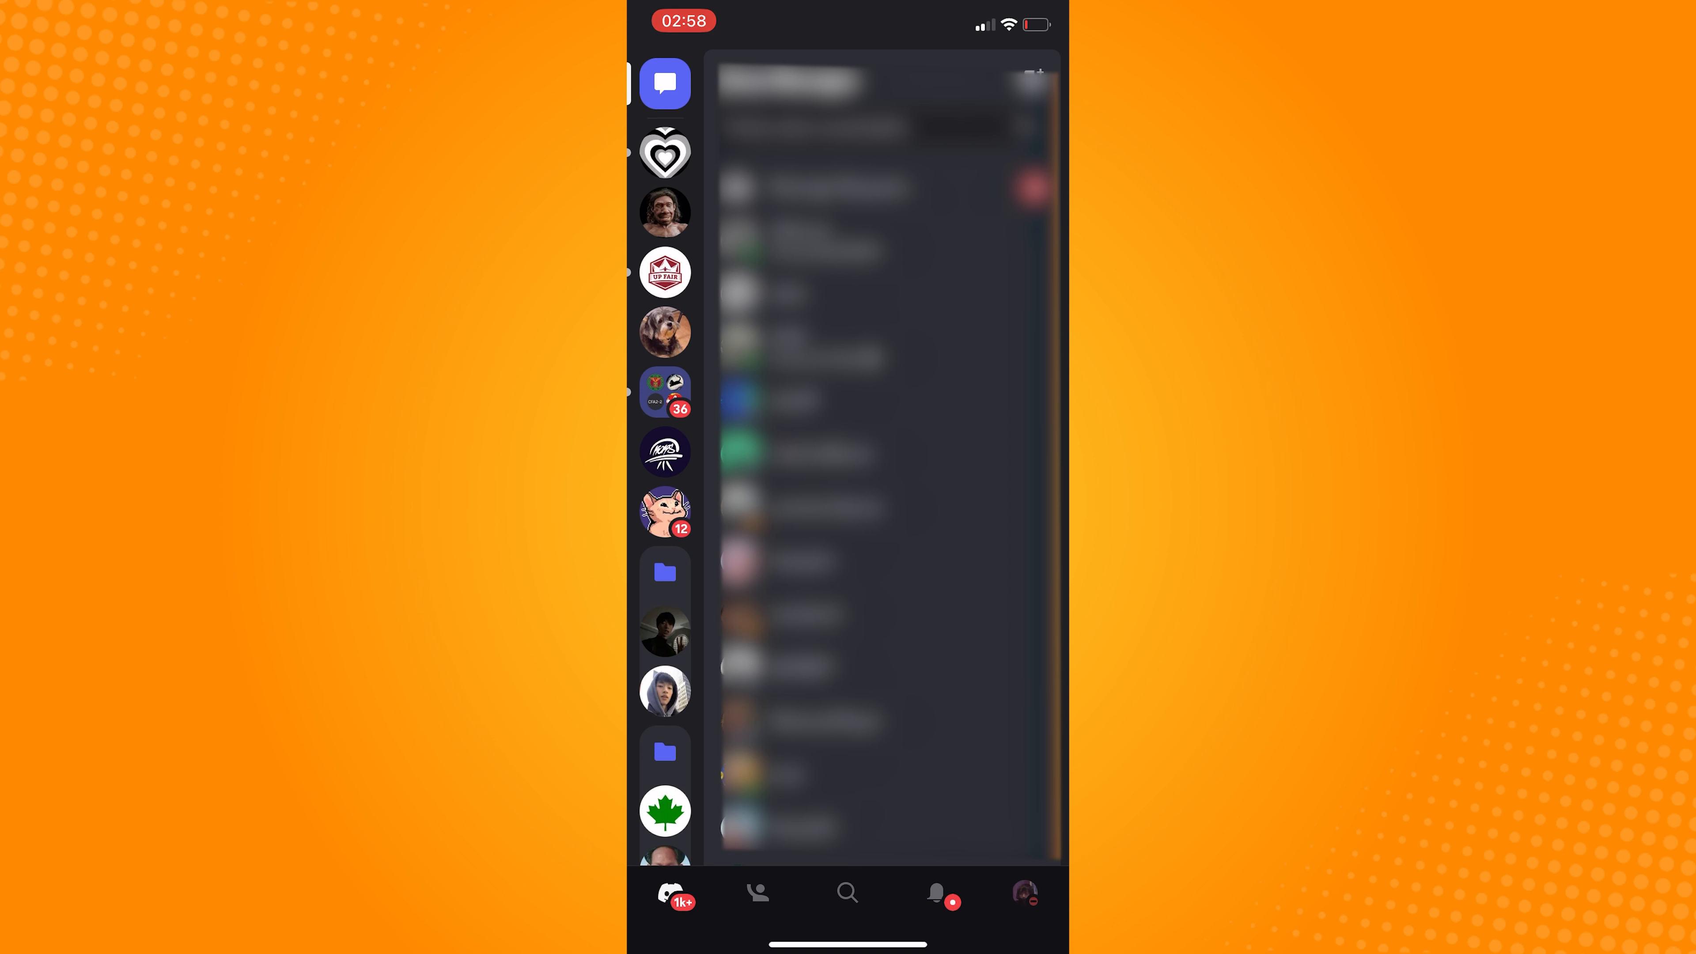